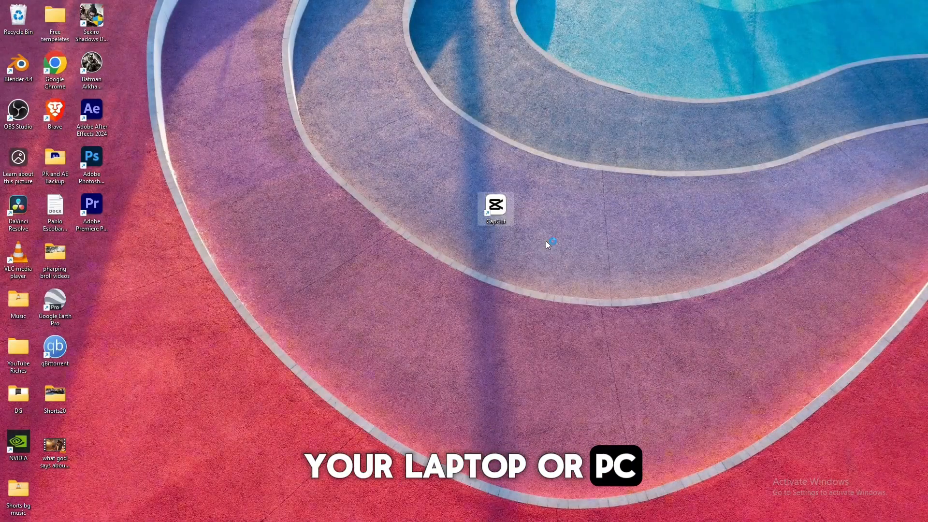
Launch CapCut from the desktop and create a new empty project
{"action": "double_click", "coordinate": [495, 204]}
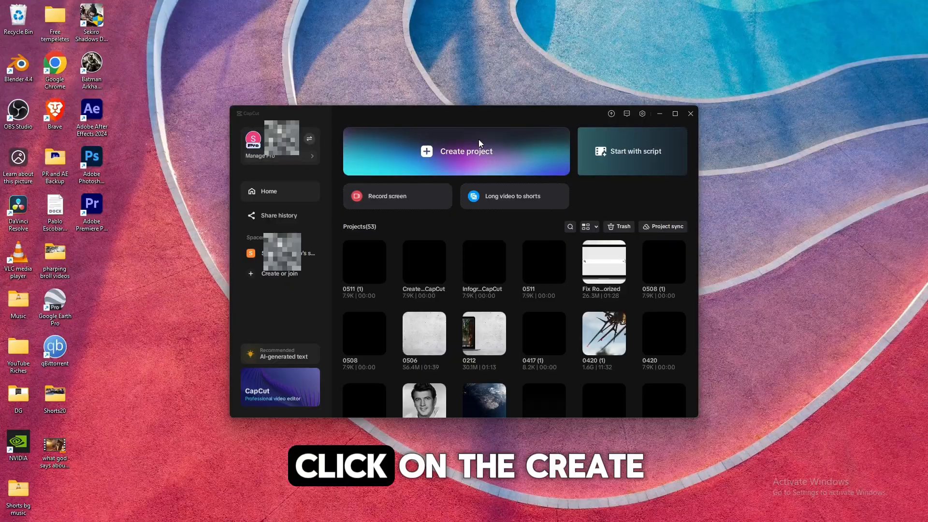
{"action": "left_click", "coordinate": [466, 151]}
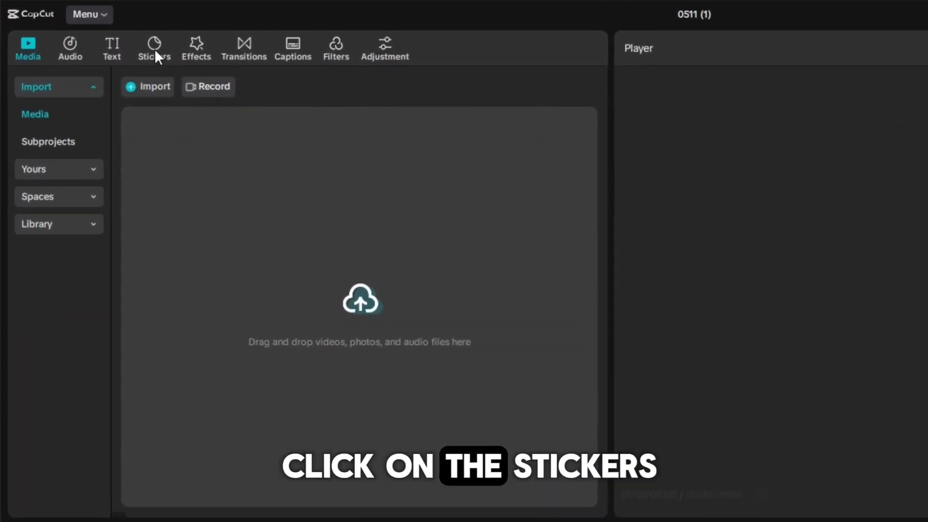
Show the Stickers library with its free Charts sticker under Trending
{"action": "left_click", "coordinate": [153, 47]}
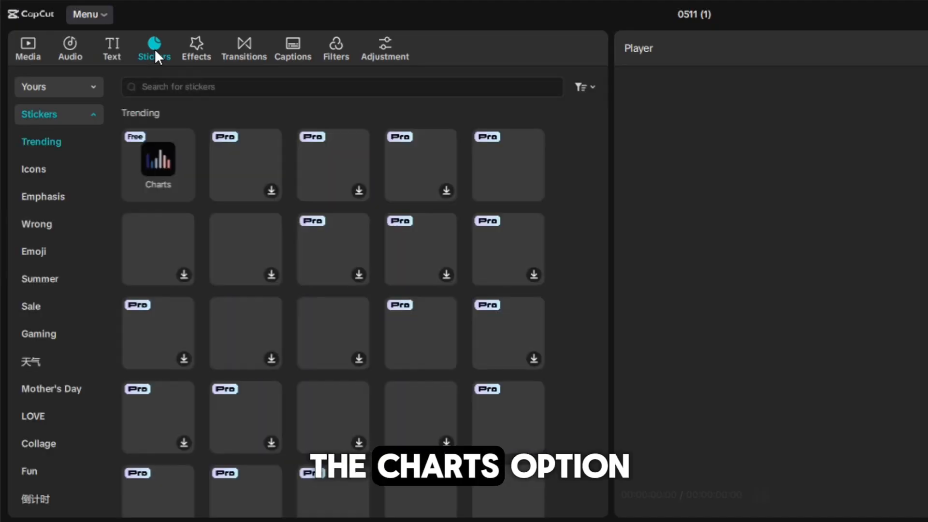
{"action": "mouse_move", "coordinate": [158, 160]}
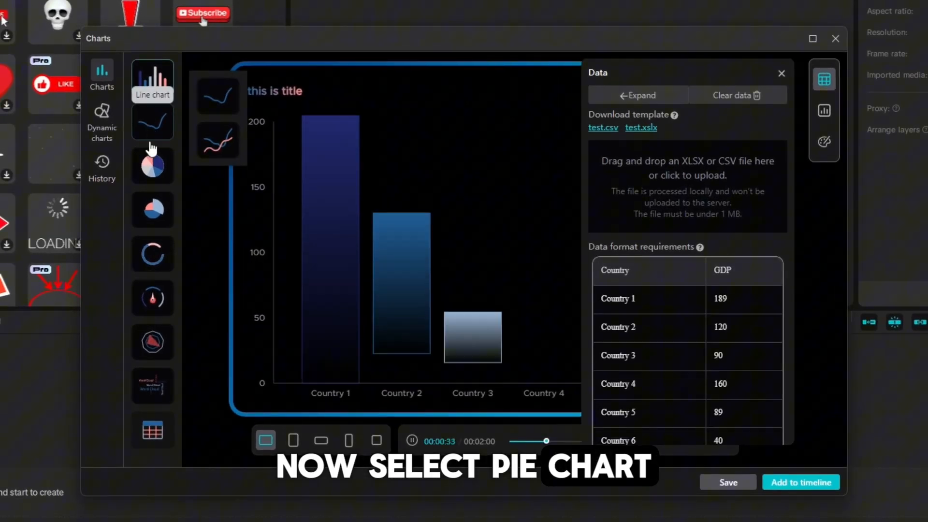
Change the chart type to pie and preview two of its pie variants
{"action": "left_click", "coordinate": [152, 166]}
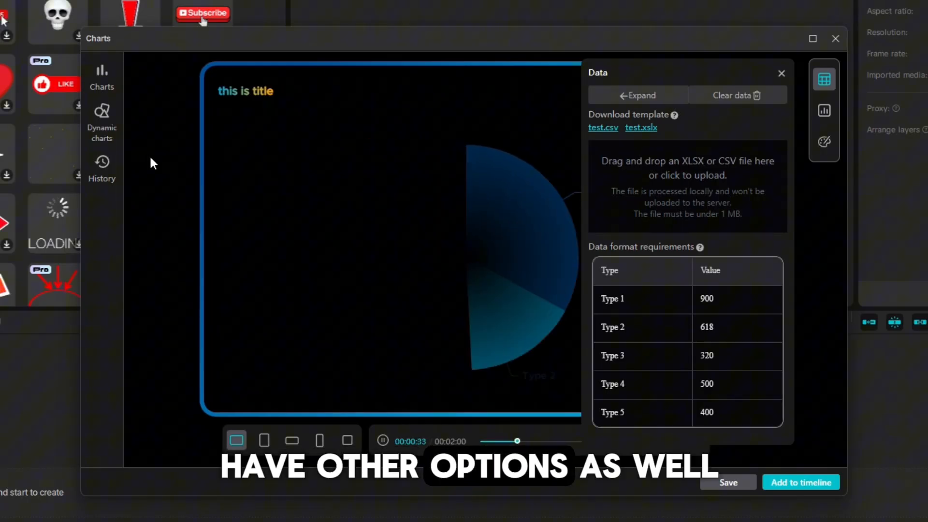
{"action": "left_click", "coordinate": [102, 77]}
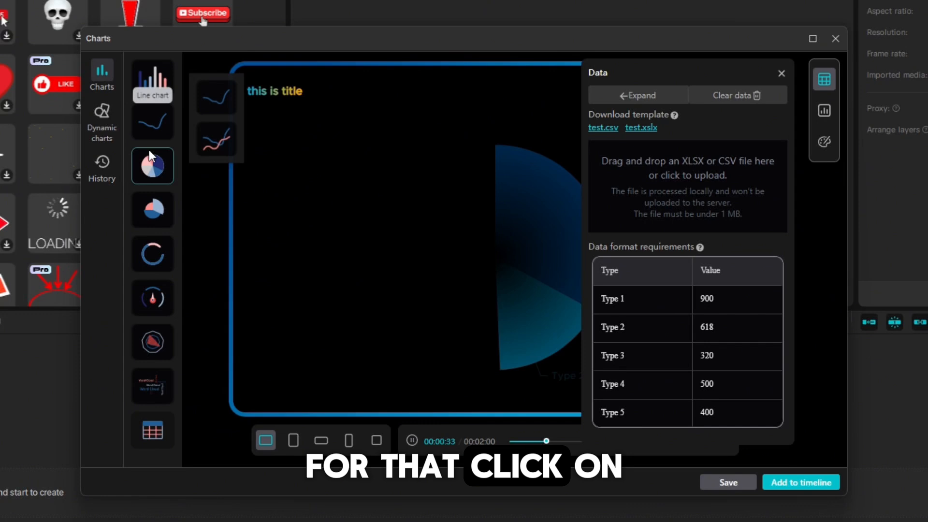
{"action": "left_click", "coordinate": [151, 165]}
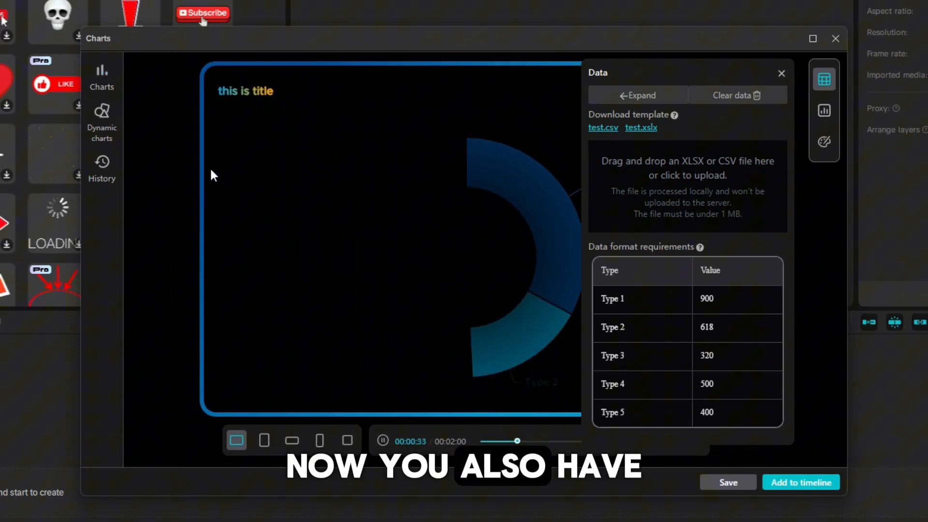
{"action": "mouse_move", "coordinate": [117, 99]}
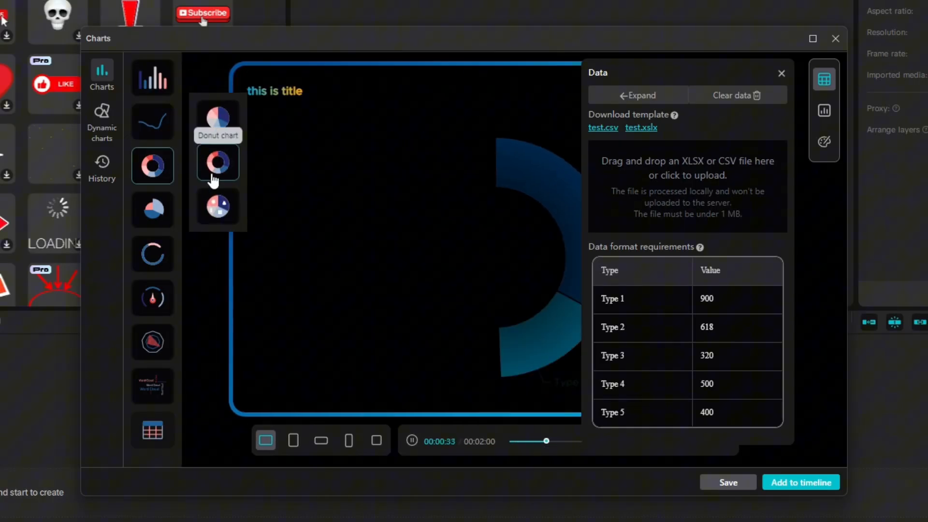
{"action": "left_click", "coordinate": [217, 164]}
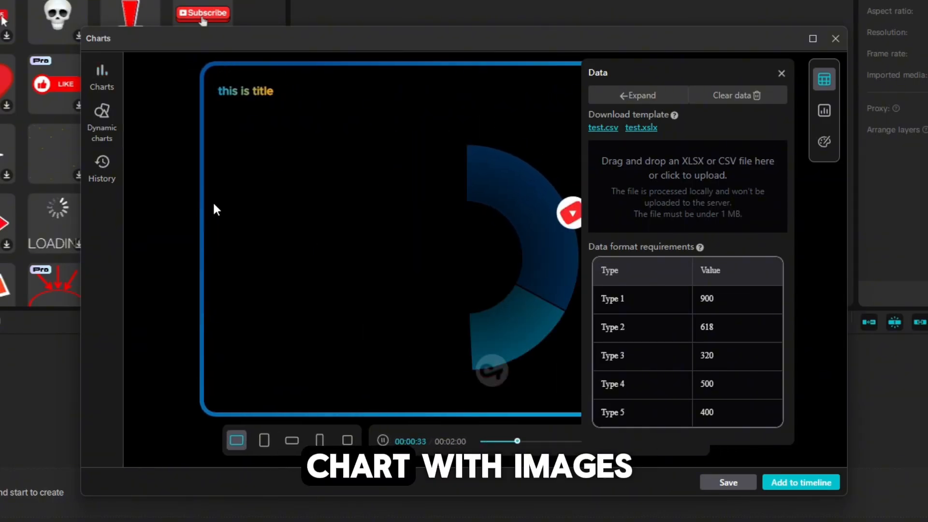
{"action": "mouse_move", "coordinate": [240, 290]}
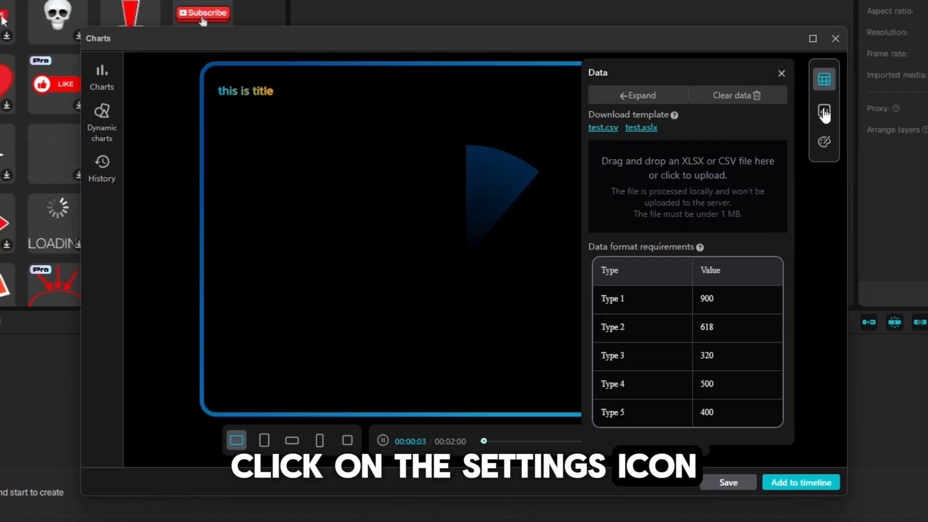
Set the chart title to 'This is A Pie-Chart Animation.' and keep Value as the value field
{"action": "left_click", "coordinate": [823, 111]}
{"action": "type", "text": "This is A Pie-Chart An"}
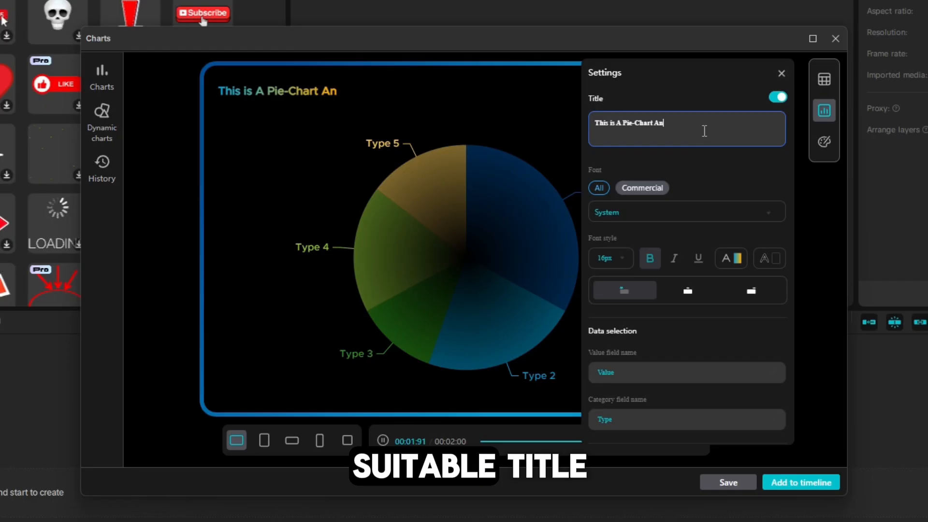
{"action": "type", "text": "imation."}
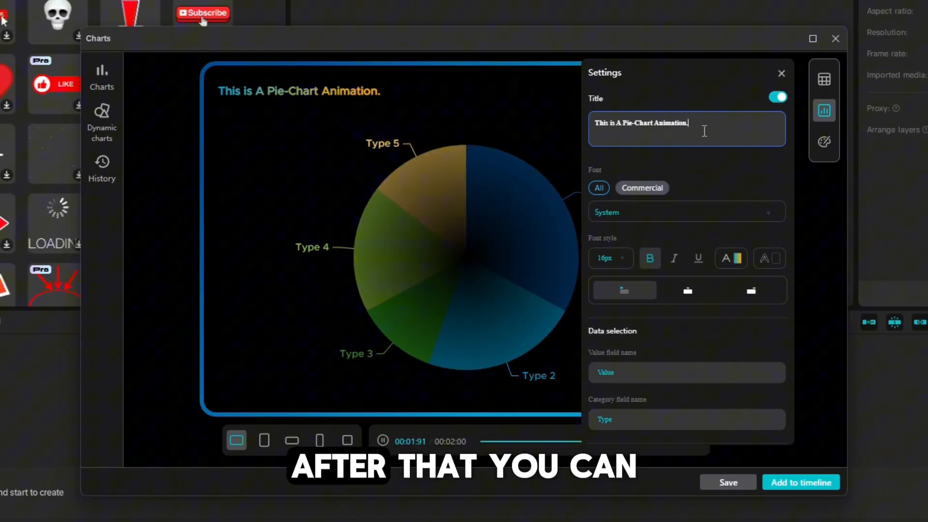
{"action": "scroll", "scroll_direction": "down", "scroll_amount": 3}
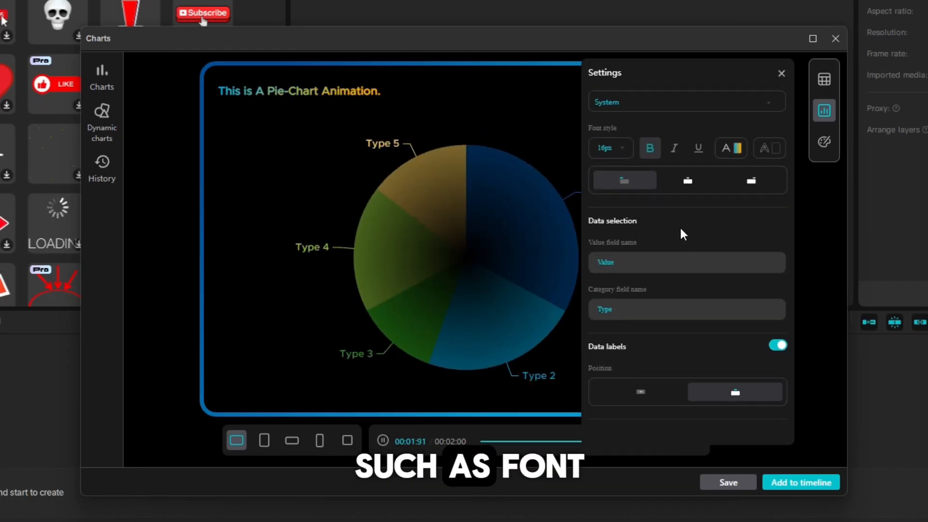
{"action": "left_click", "coordinate": [686, 261]}
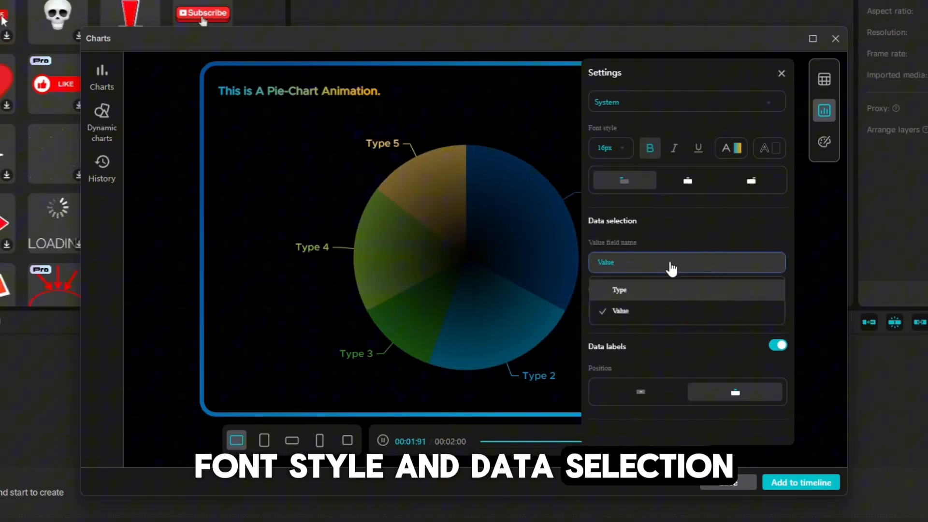
{"action": "left_click", "coordinate": [620, 311]}
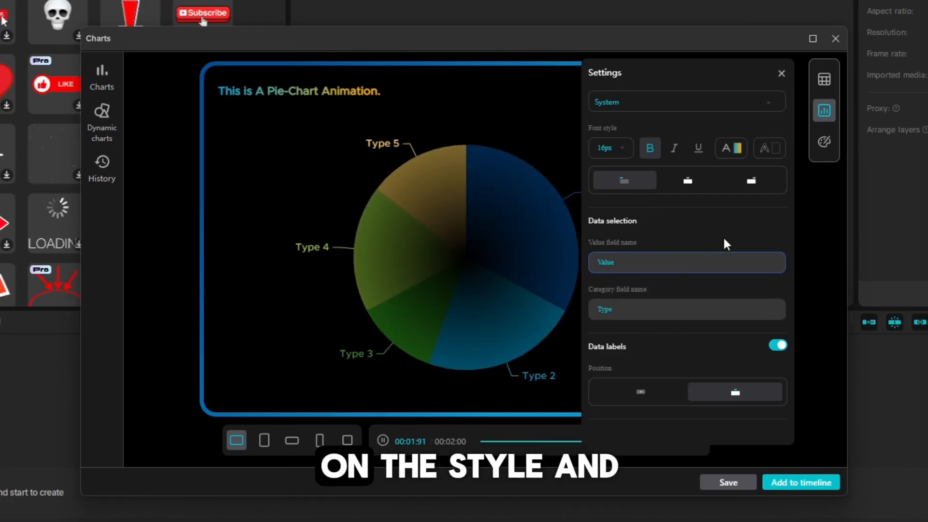
Apply the Neutral grey theme in the chart's style and animation settings
{"action": "left_click", "coordinate": [823, 142]}
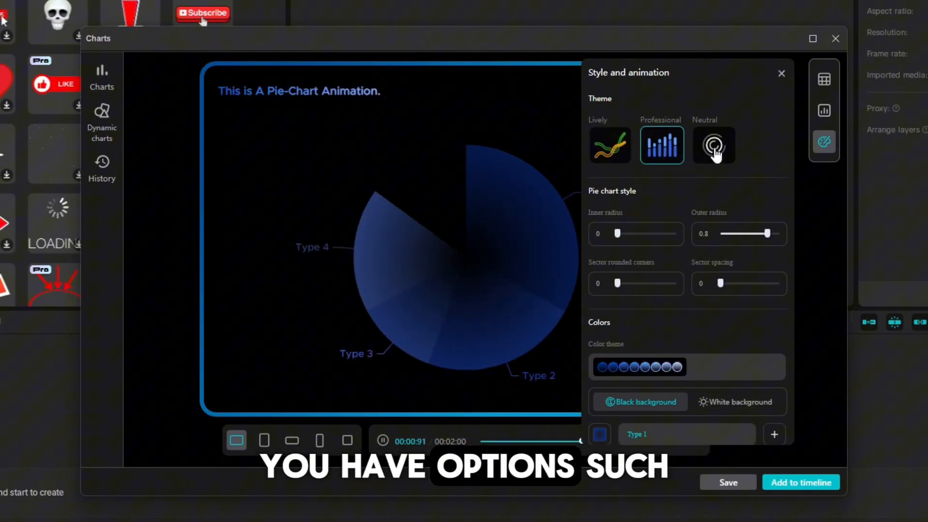
{"action": "left_click", "coordinate": [714, 145]}
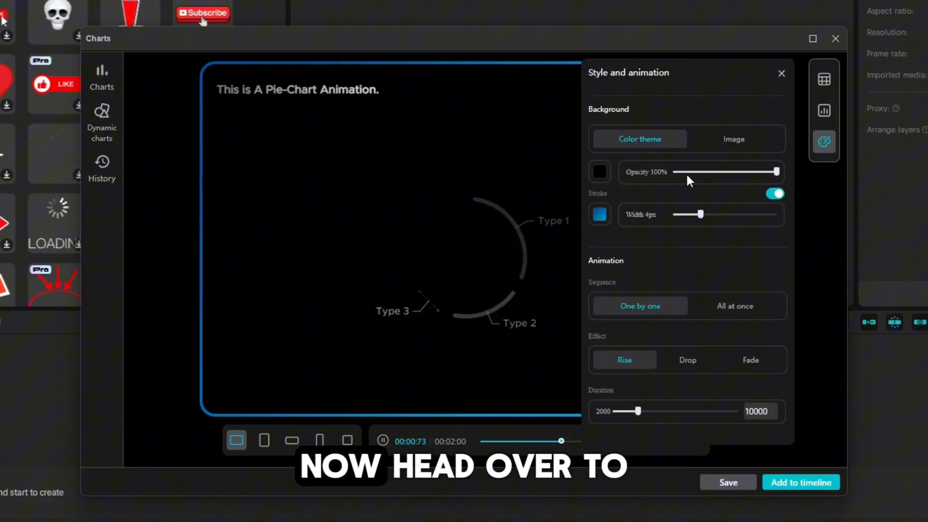
Rename the first chart category to 'One' in the Data table
{"action": "left_click", "coordinate": [823, 110]}
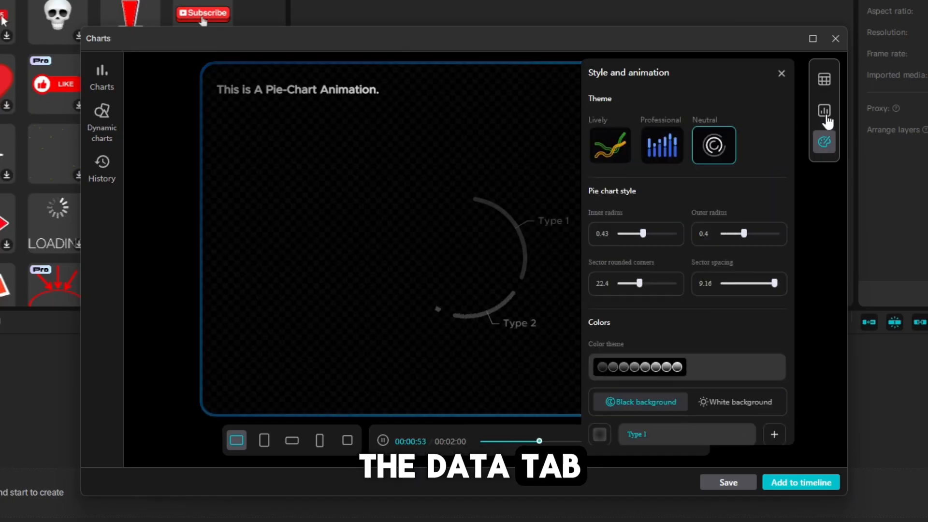
{"action": "left_click", "coordinate": [823, 78]}
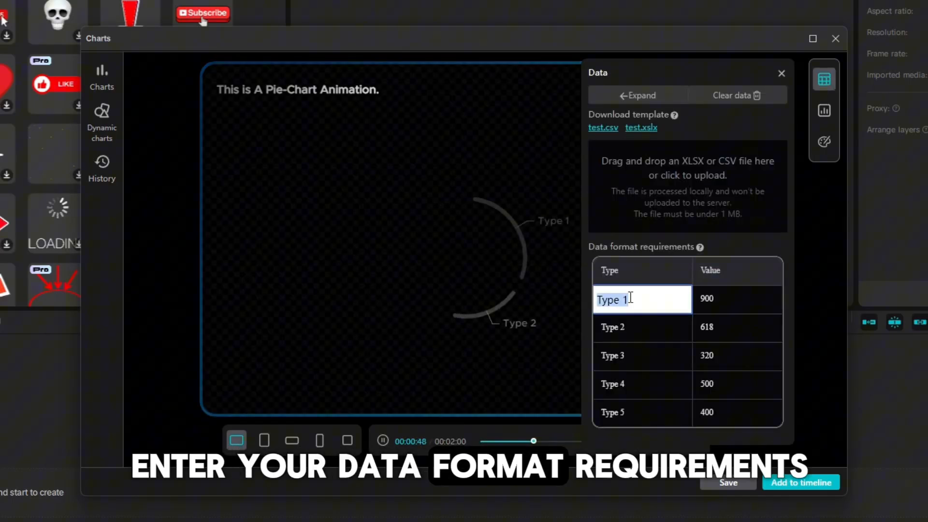
{"action": "type", "text": "One"}
{"action": "left_click", "coordinate": [642, 356]}
{"action": "type", "text": "Three"}
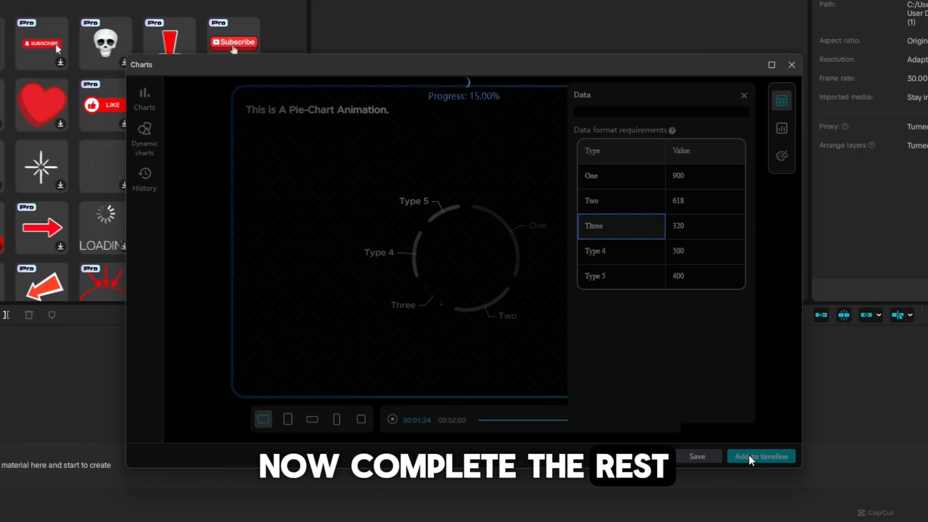
Add the pie chart clip to the timeline and play its animation from the start
{"action": "left_click", "coordinate": [761, 455]}
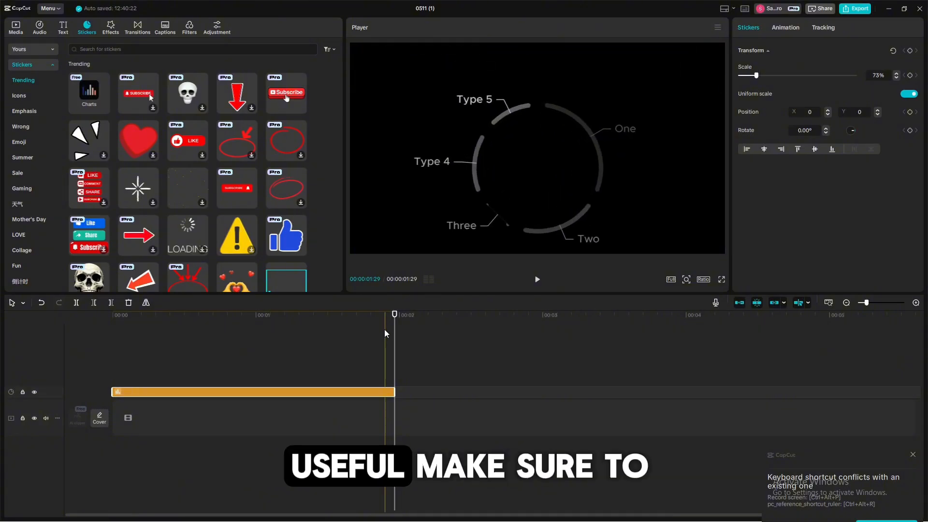
{"action": "left_click", "coordinate": [536, 279]}
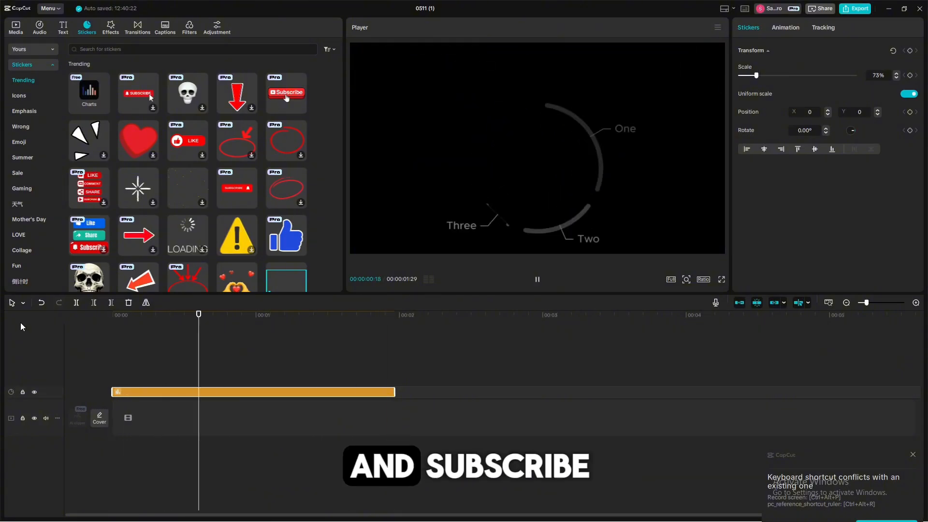